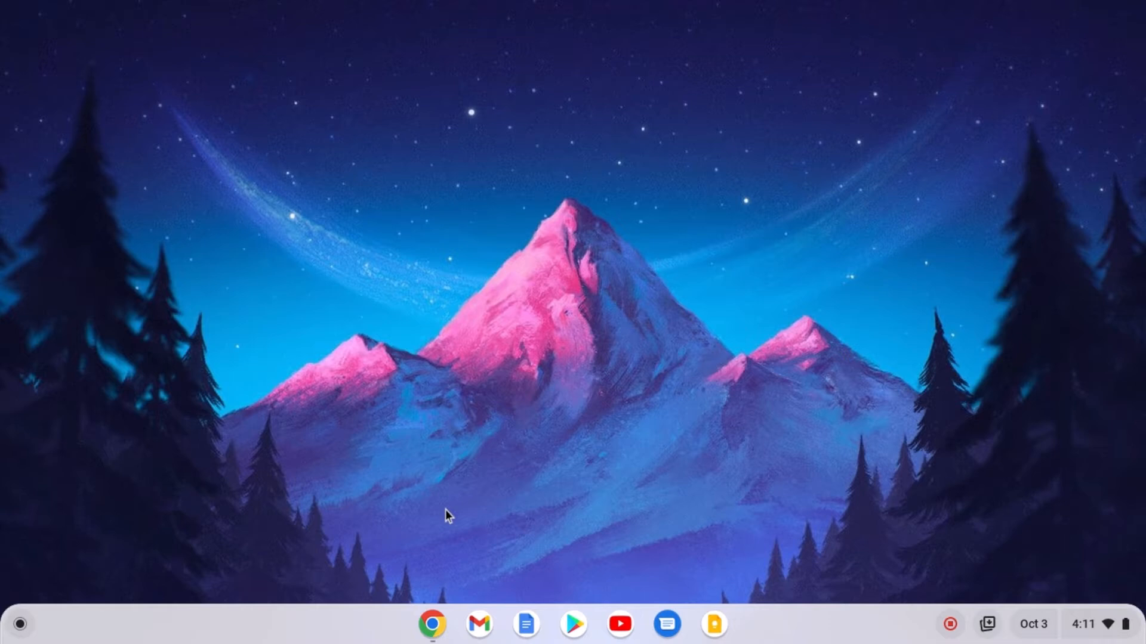
# Step: Launch Chrome from the shelf showing thecoderworld.com
pyautogui.click(432, 624)
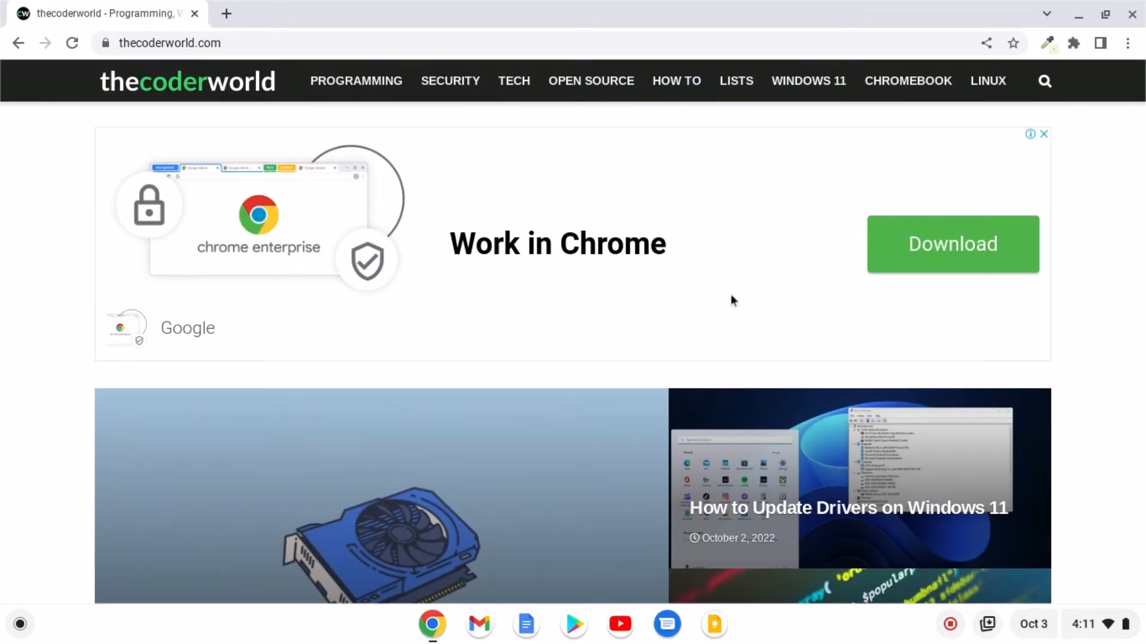
pyautogui.moveTo(601, 133)
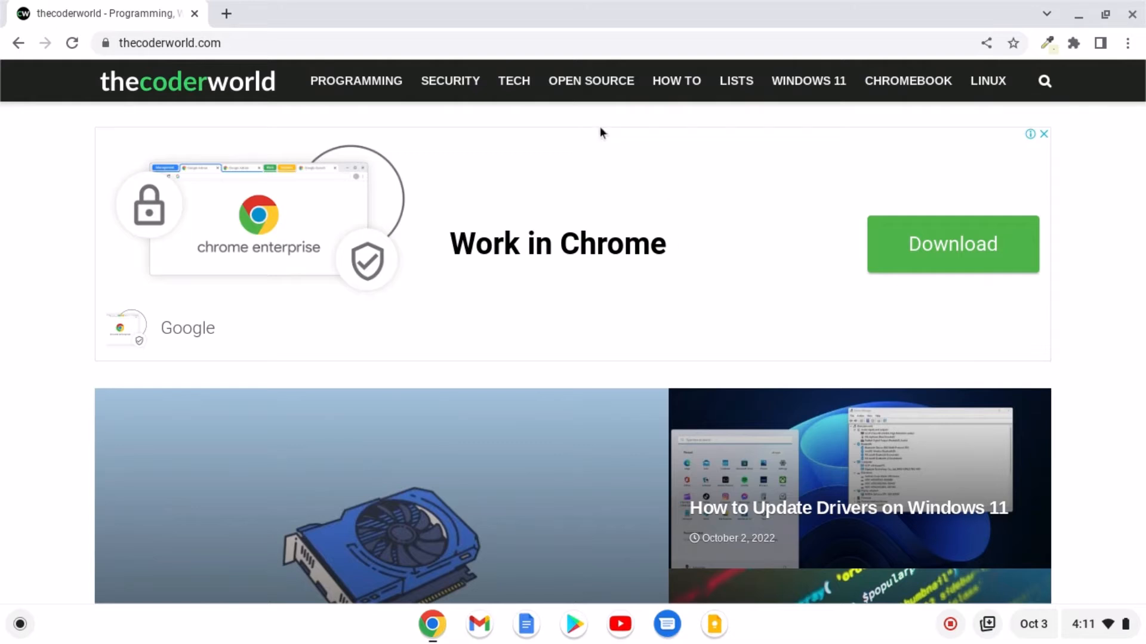
pyautogui.moveTo(446, 61)
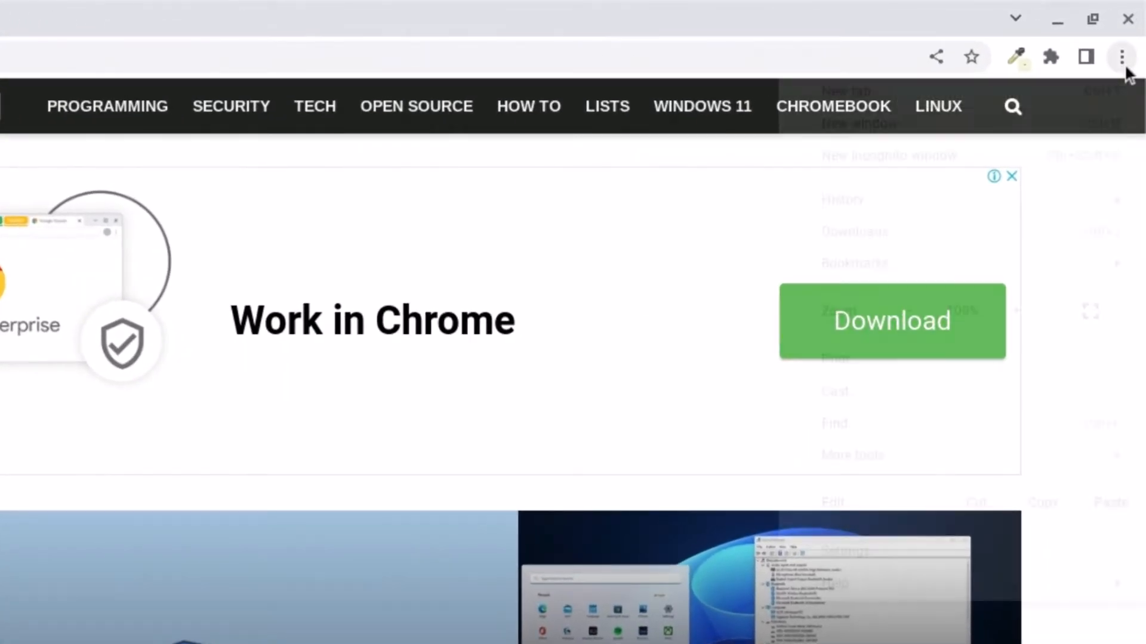
# Step: Create a thecoderworld shortcut via More tools with Open as window enabled
pyautogui.click(1122, 57)
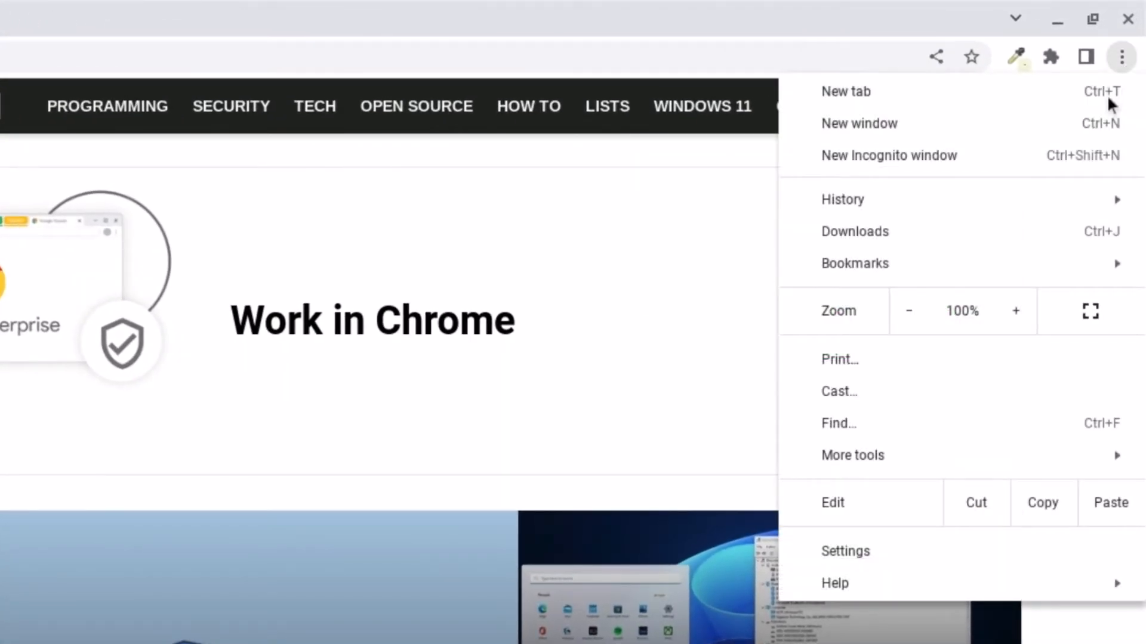
pyautogui.click(852, 455)
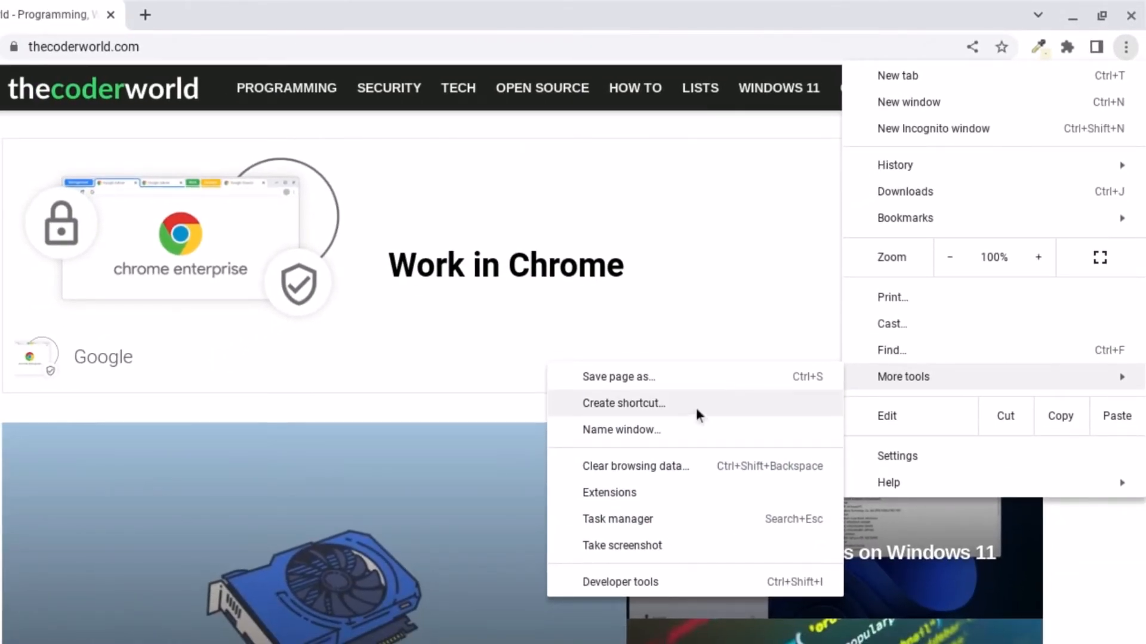
pyautogui.click(623, 402)
pyautogui.write('thecoderworld')
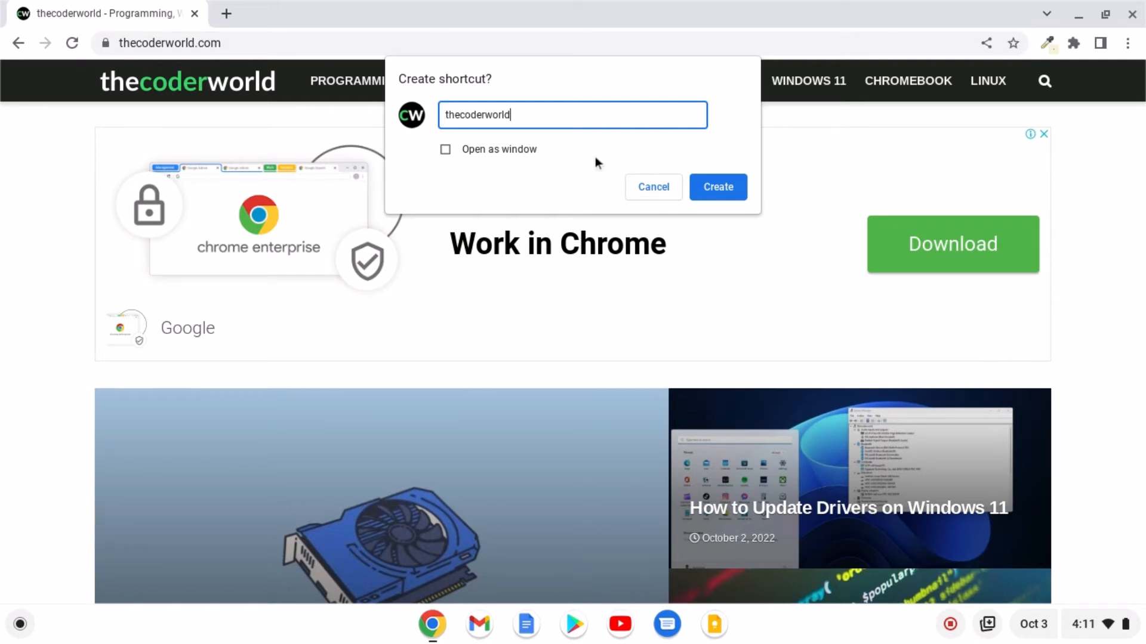
pyautogui.moveTo(489, 156)
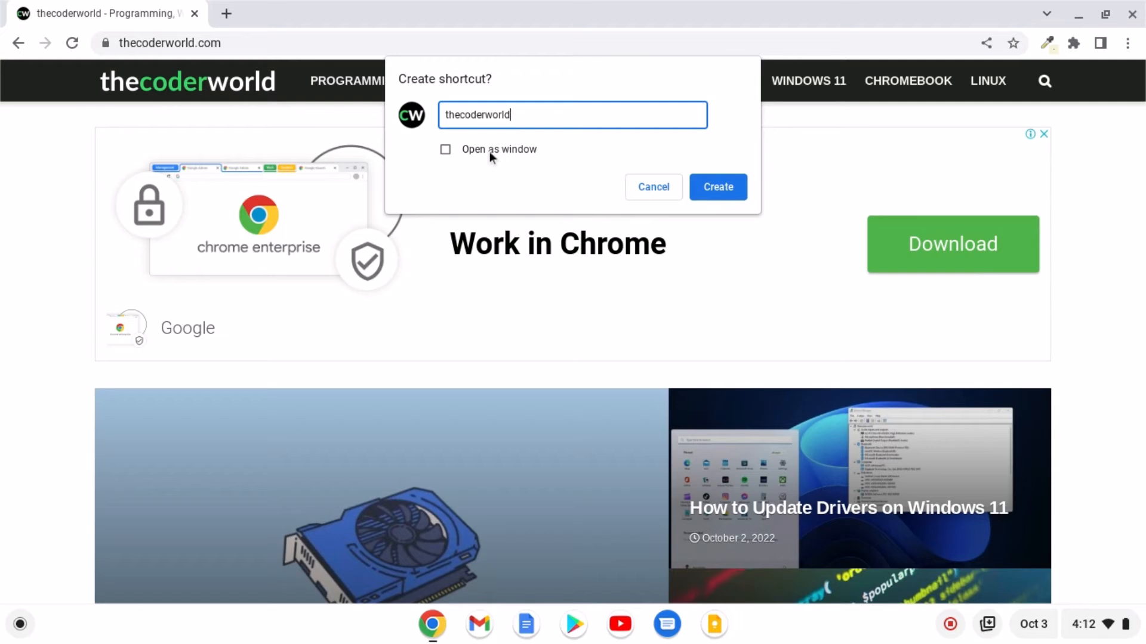
pyautogui.click(446, 150)
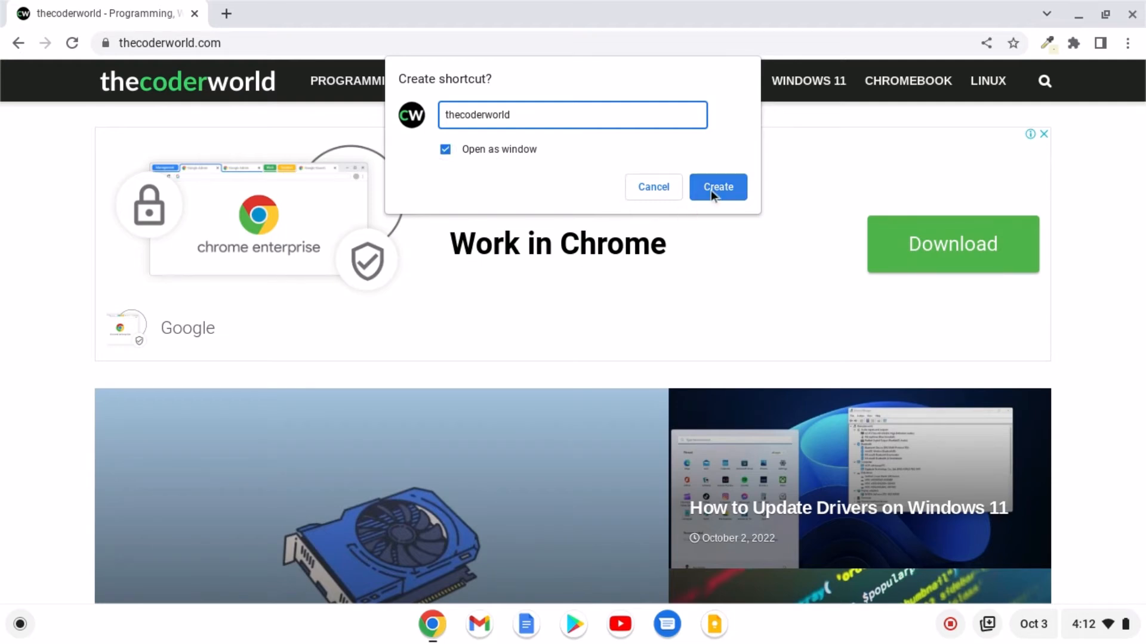
pyautogui.click(716, 188)
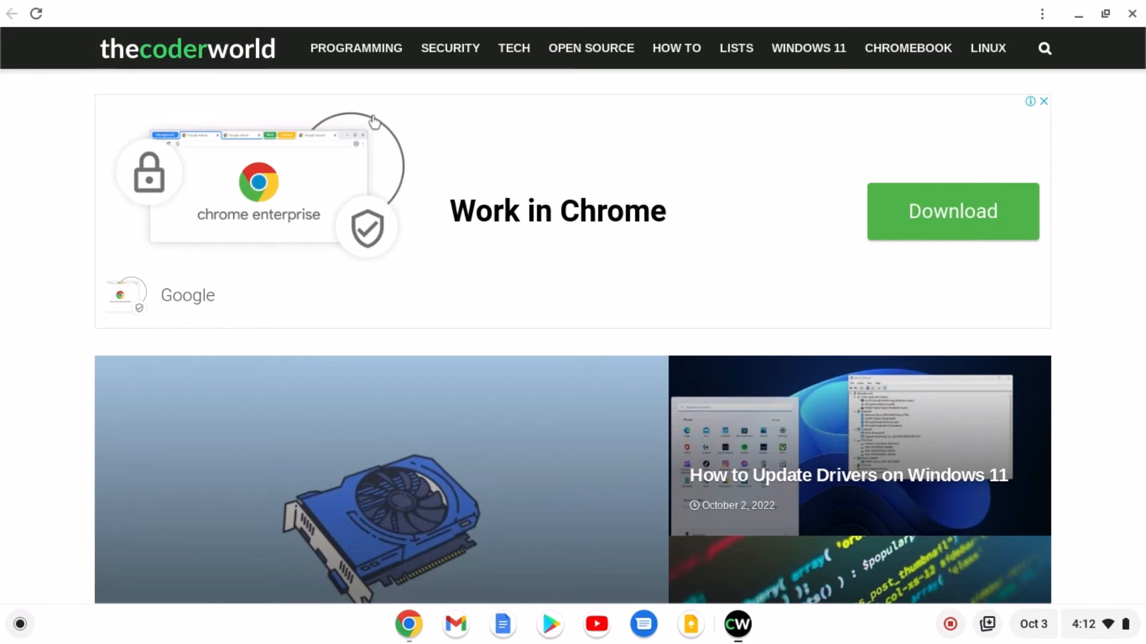
pyautogui.moveTo(376, 117)
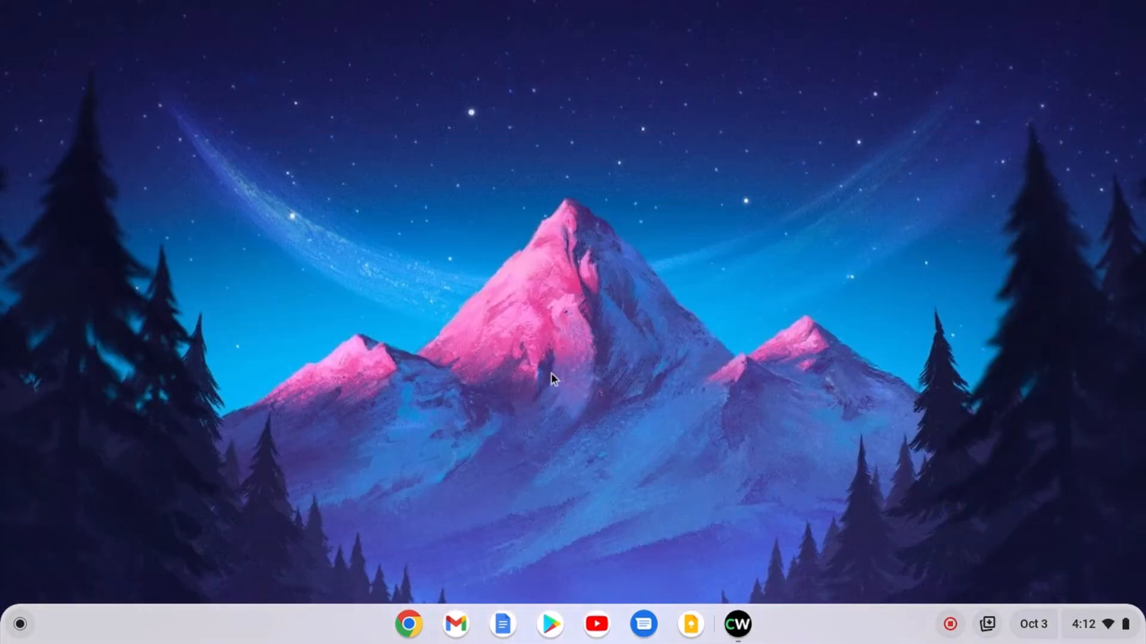
# Step: Pin the thecoderworld app from the Launcher to the shelf
pyautogui.click(20, 624)
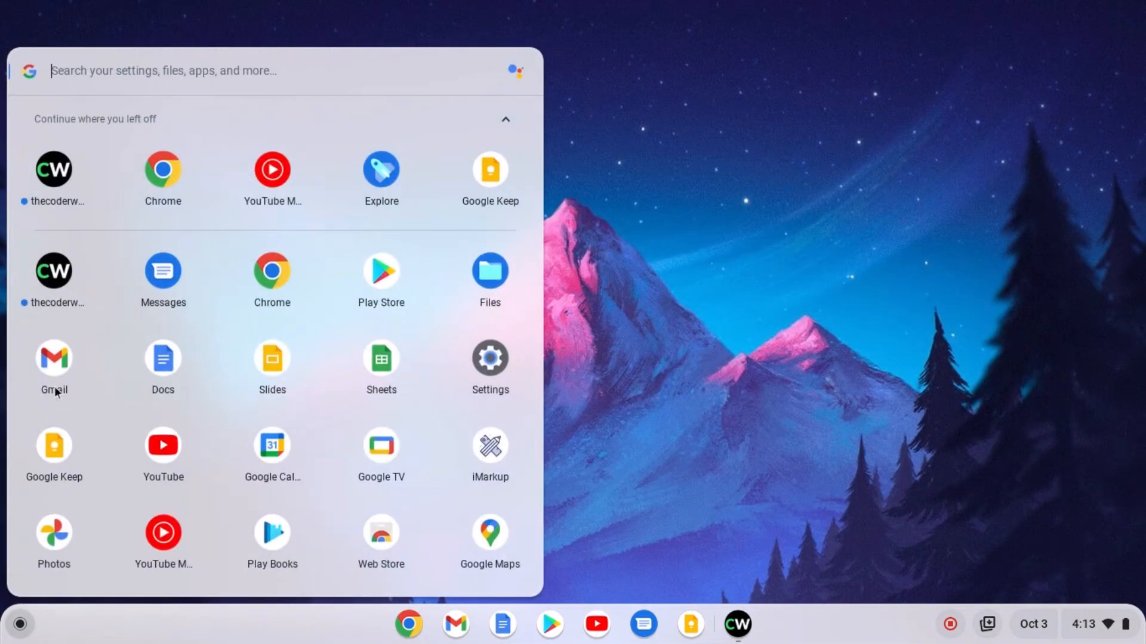
pyautogui.moveTo(54, 272)
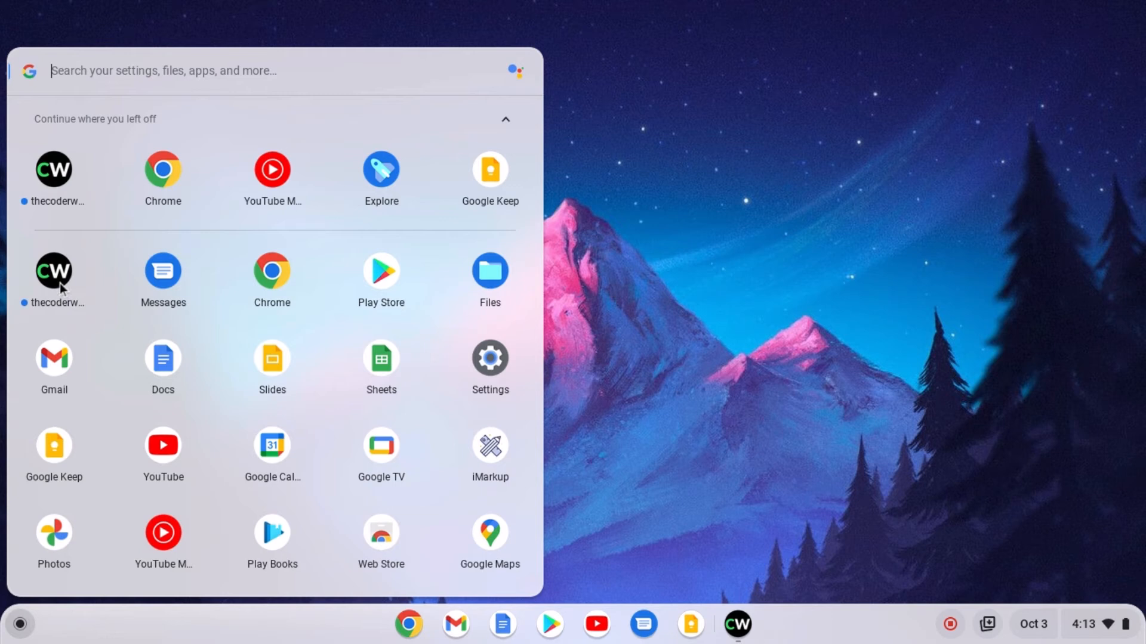
pyautogui.rightClick(54, 271)
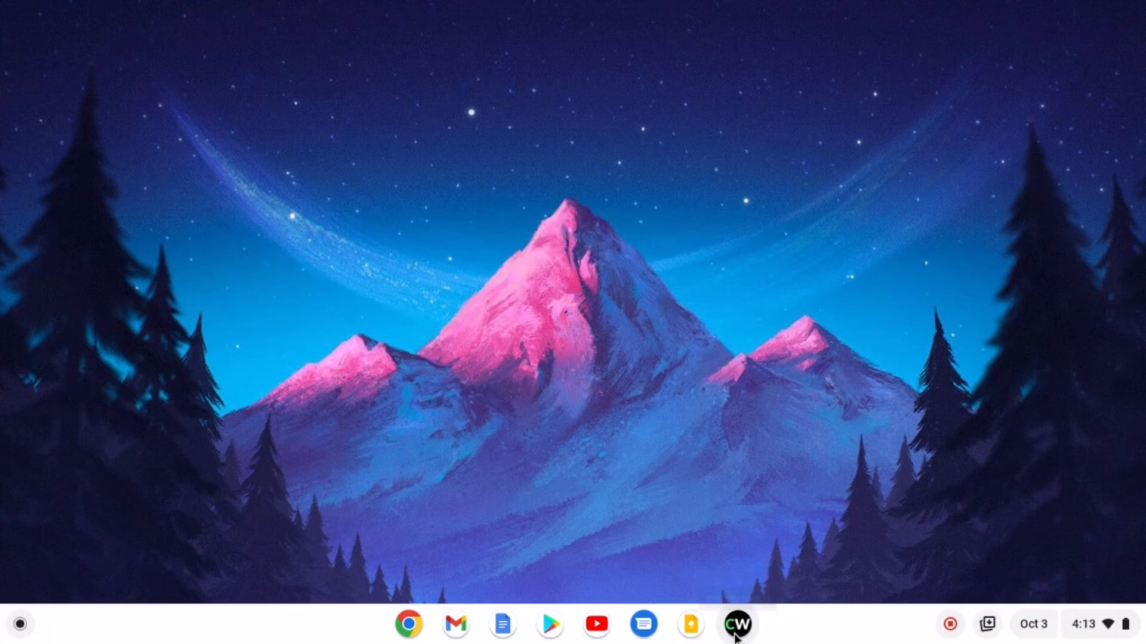
pyautogui.click(737, 624)
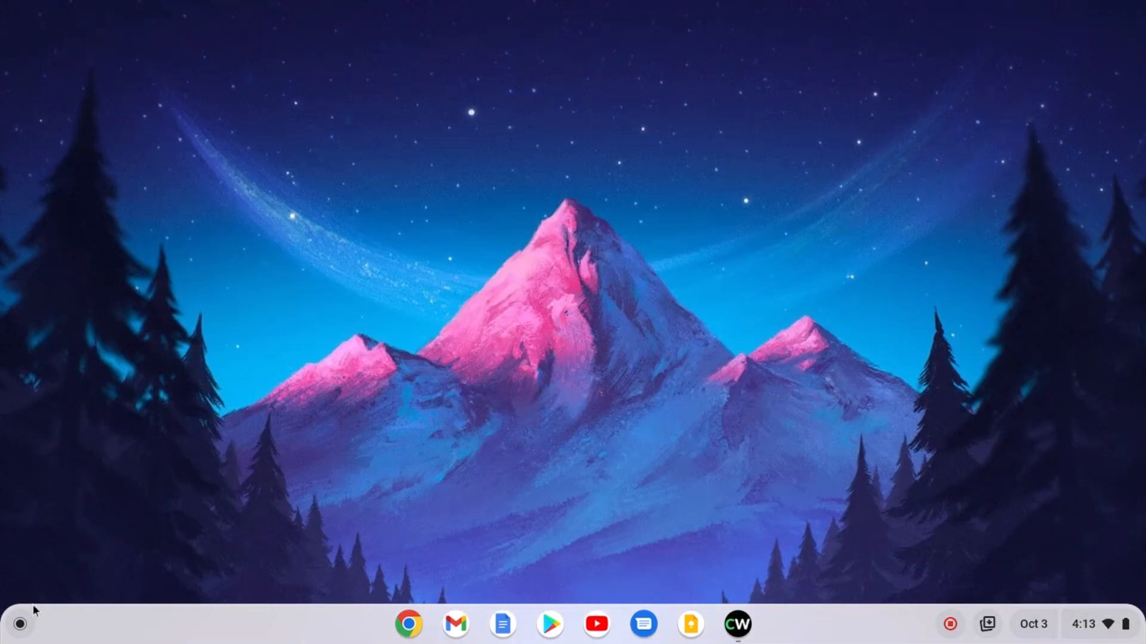
# Step: Uninstall the thecoderworld app from the Launcher with Also clear browsing data ticked
pyautogui.click(20, 624)
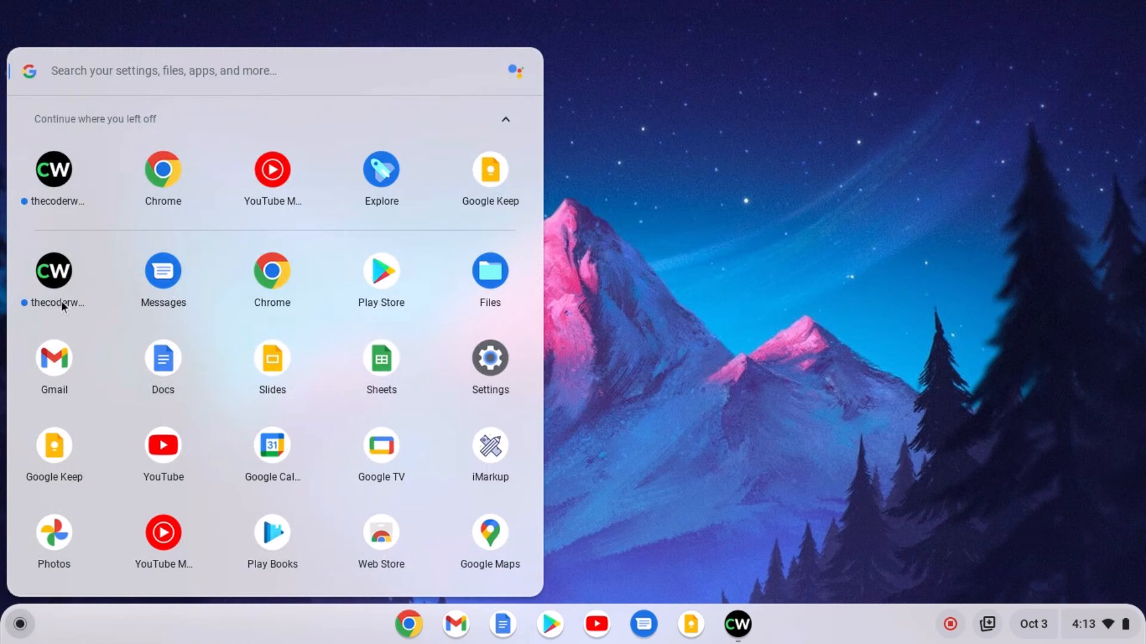
pyautogui.rightClick(54, 271)
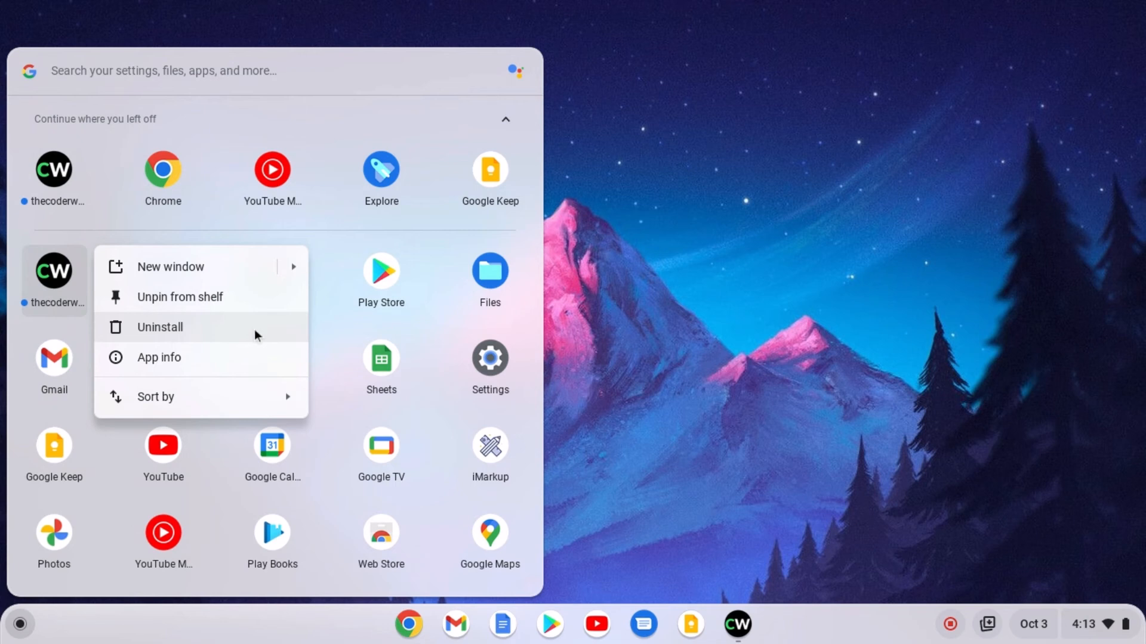
pyautogui.click(159, 327)
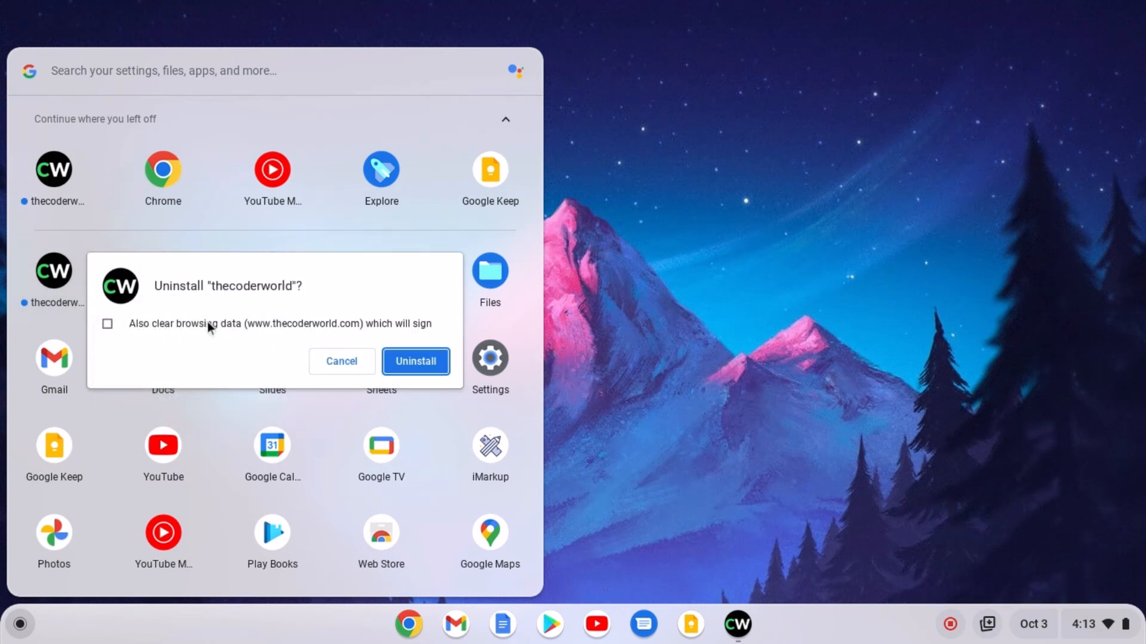
pyautogui.click(107, 323)
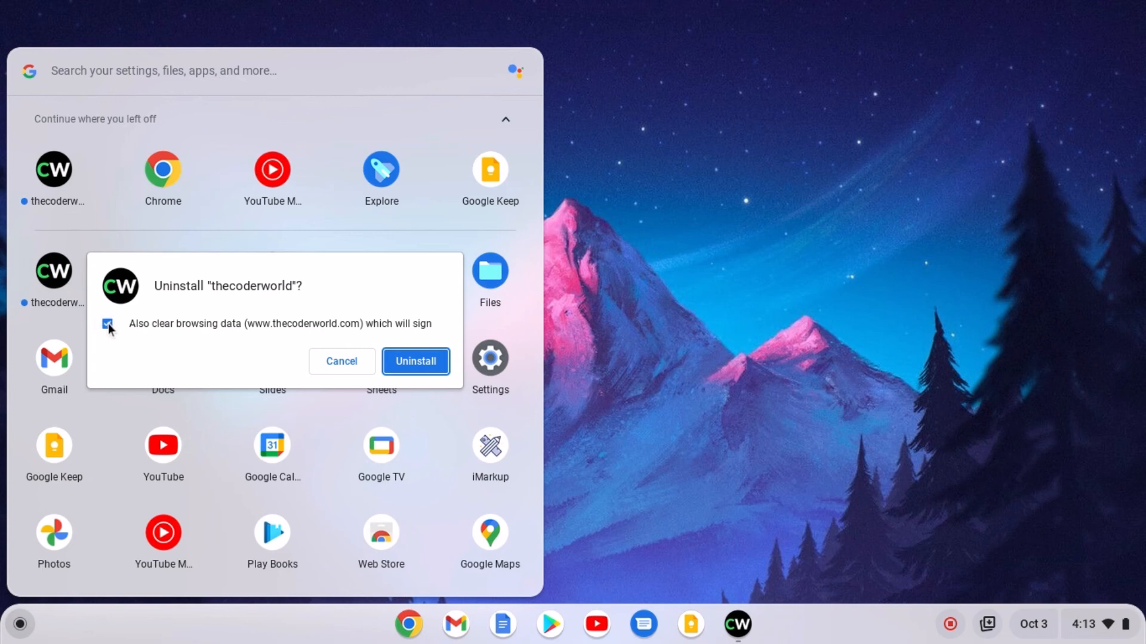
pyautogui.click(416, 361)
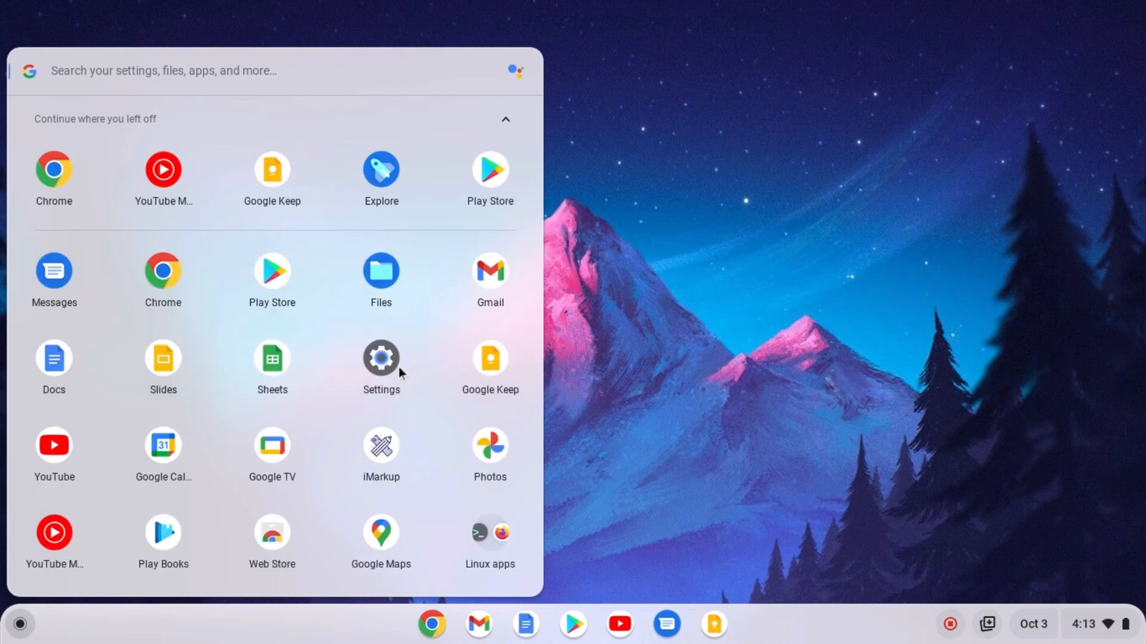
pyautogui.moveTo(645, 301)
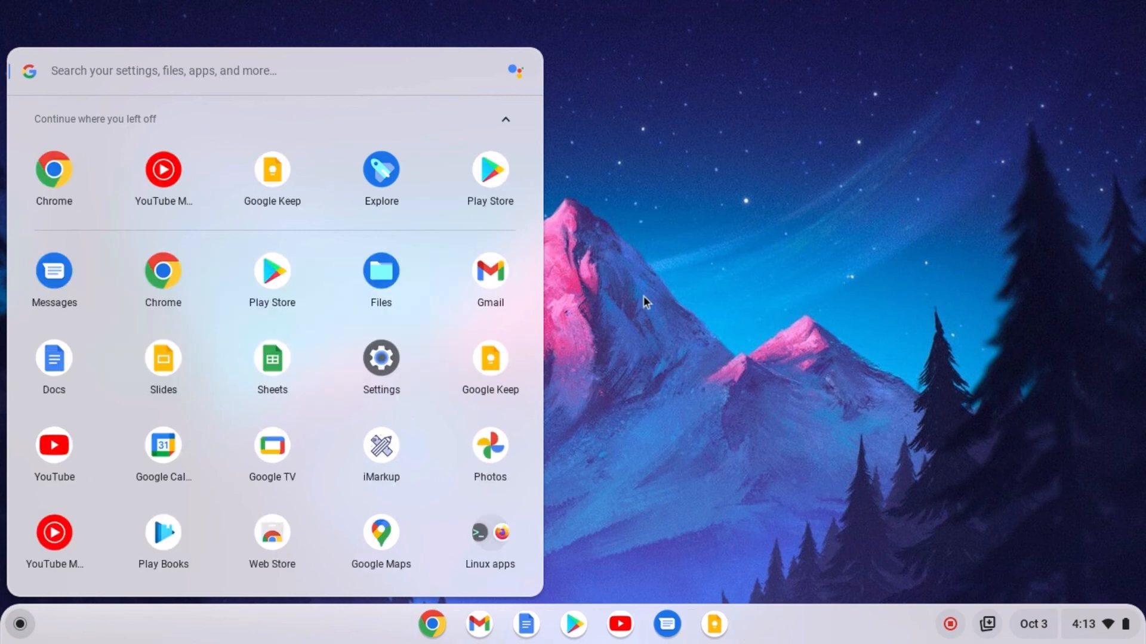